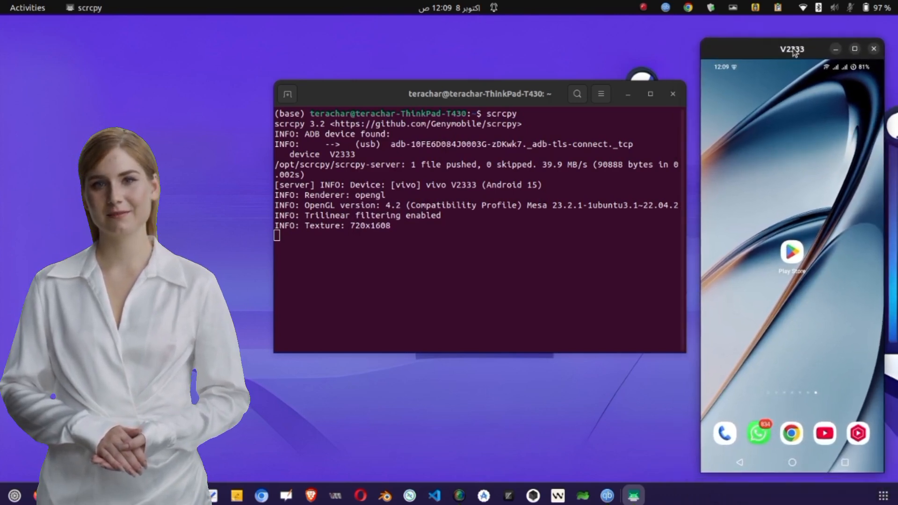
Minimize the scrcpy terminal so only the V2333 phone mirror window stays visible.
{"action": "right_click", "coordinate": [791, 48]}
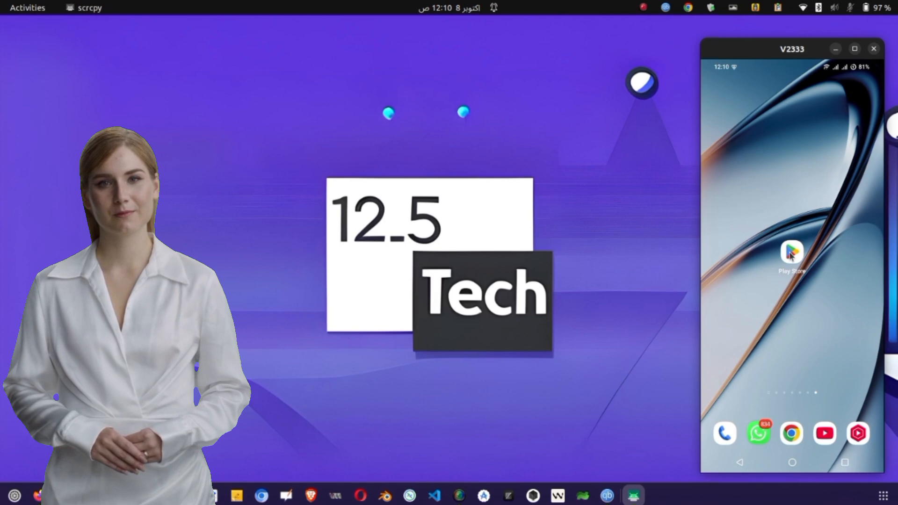
Search Play Store for 'proxy' and bring up the installed ProxySet app page.
{"action": "left_click", "coordinate": [791, 251]}
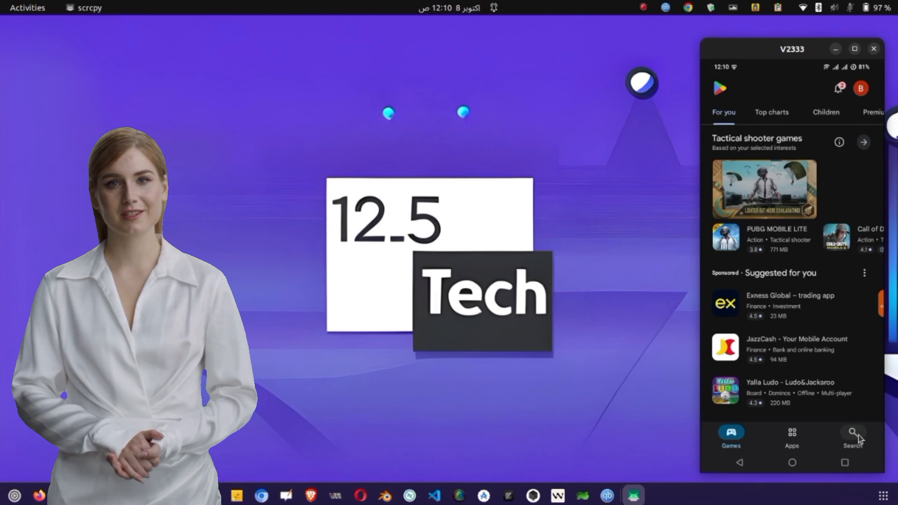
{"action": "left_click", "coordinate": [853, 433]}
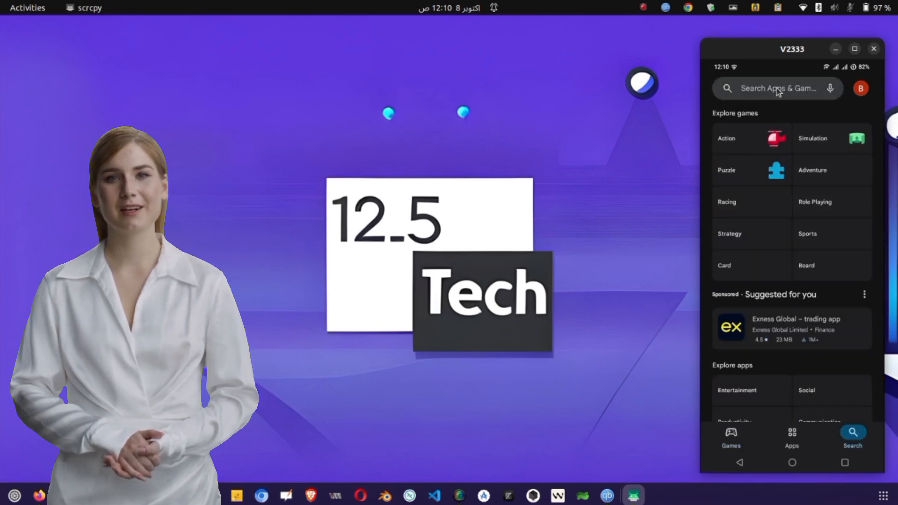
{"action": "left_click", "coordinate": [777, 88]}
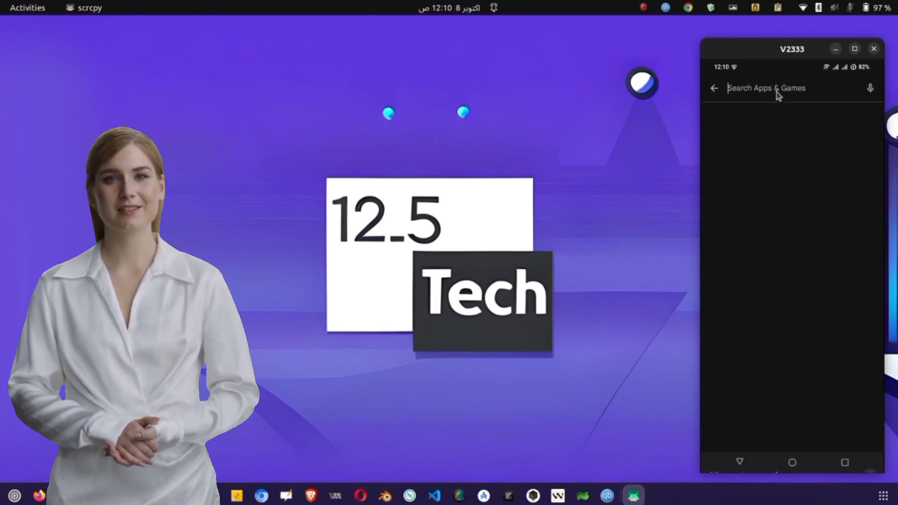
{"action": "type", "text": "proxyset"}
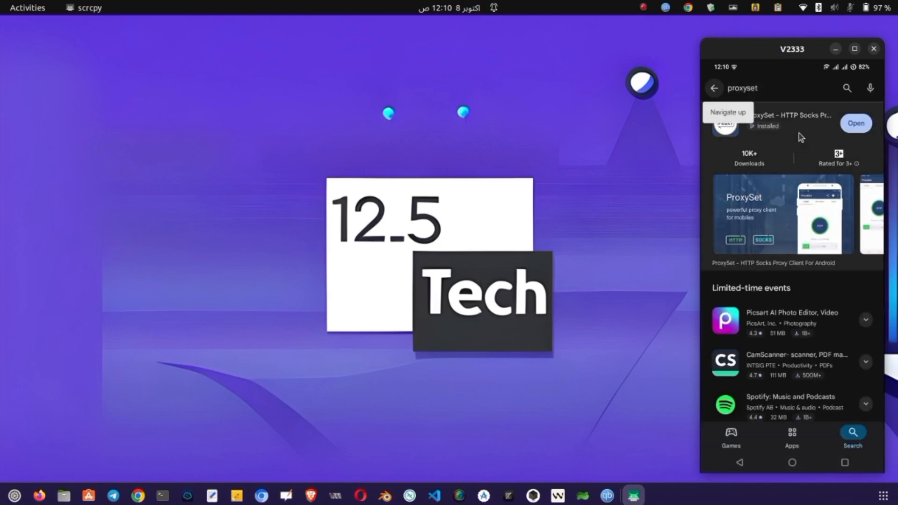
{"action": "left_click", "coordinate": [784, 114]}
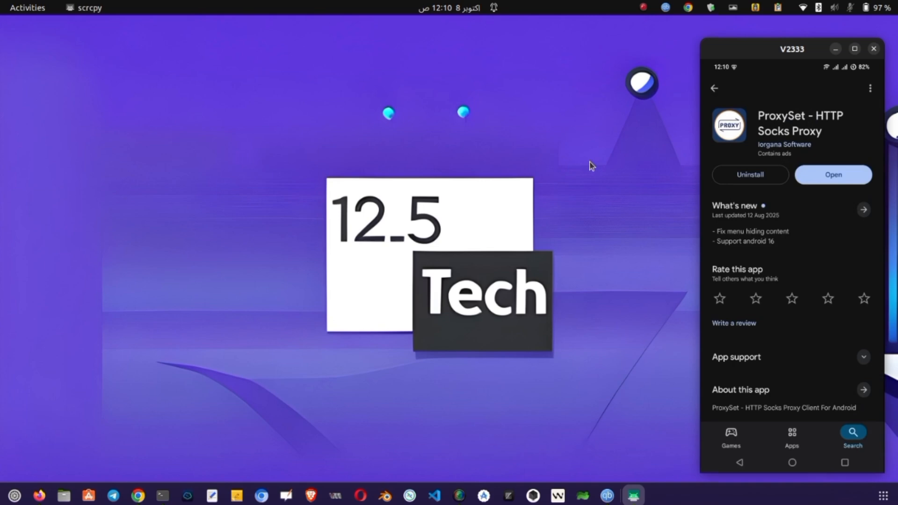
In Firefox, reach UDP CONFIGS' ALL Country FREE VPNs list and filter it with 'proxys' to the ProxySet card.
{"action": "left_click", "coordinate": [41, 494]}
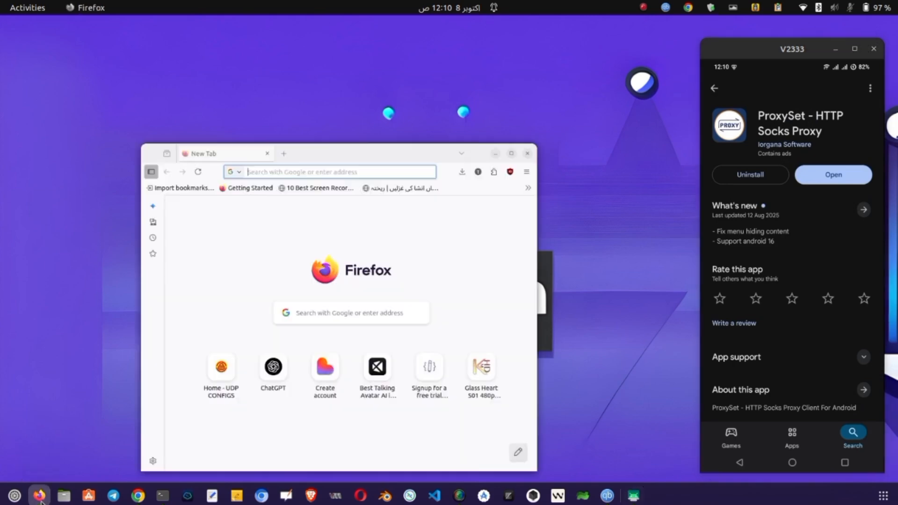
{"action": "left_click", "coordinate": [221, 367]}
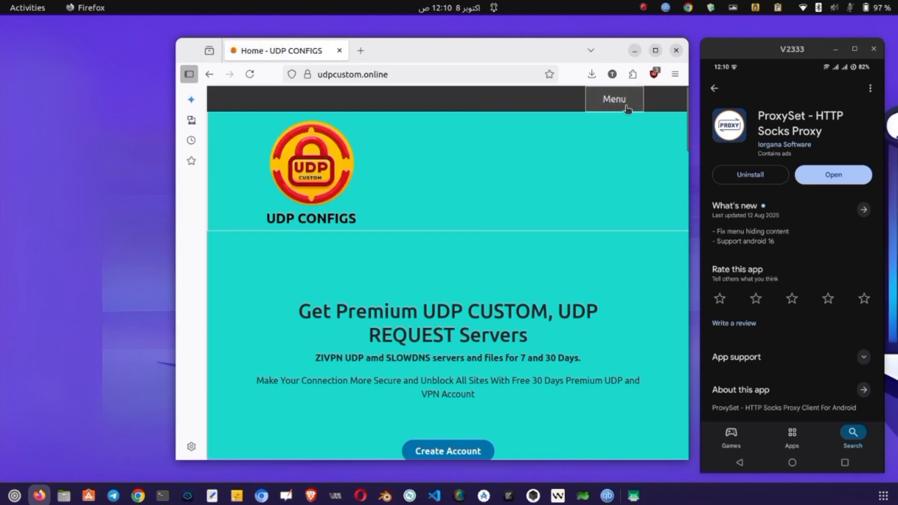
{"action": "left_click", "coordinate": [613, 100]}
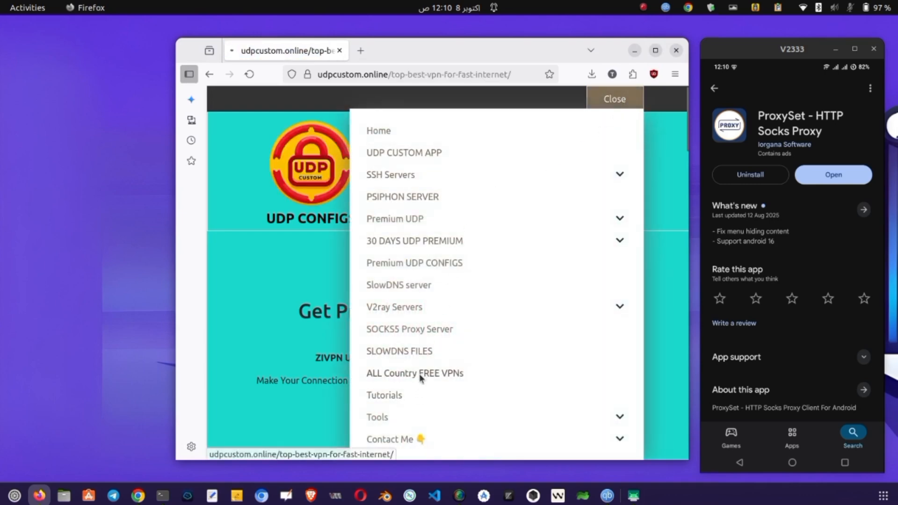
{"action": "left_click", "coordinate": [615, 99]}
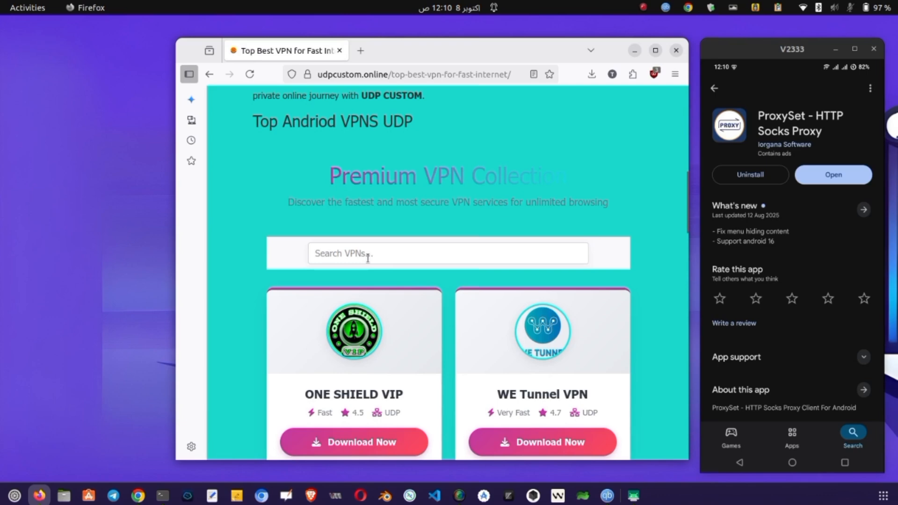
{"action": "type", "text": "proxys"}
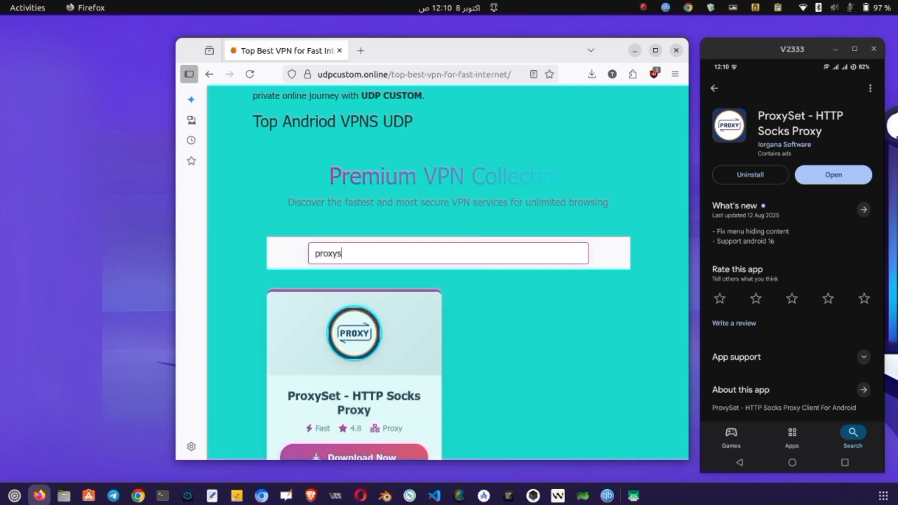
{"action": "scroll", "scroll_direction": "down", "scroll_amount": 3}
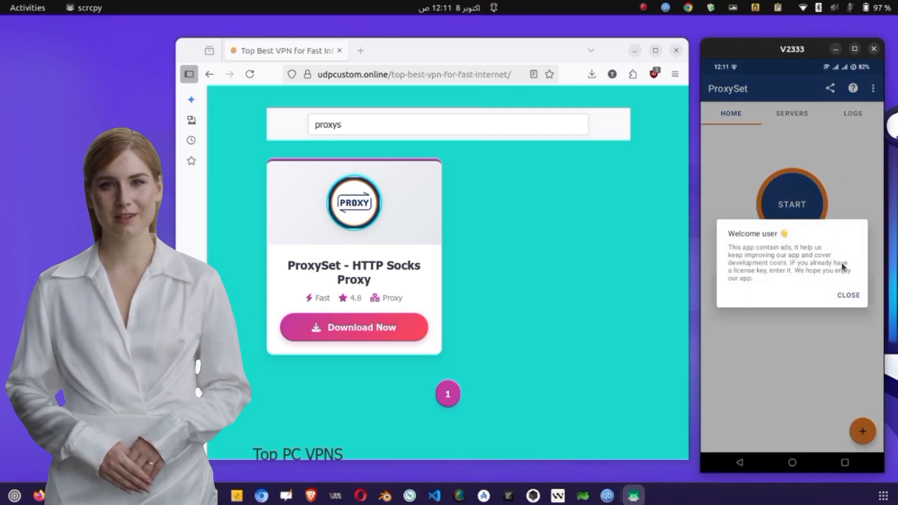
Close ProxySet's welcome notice and start a fresh browser tab.
{"action": "left_click", "coordinate": [848, 294]}
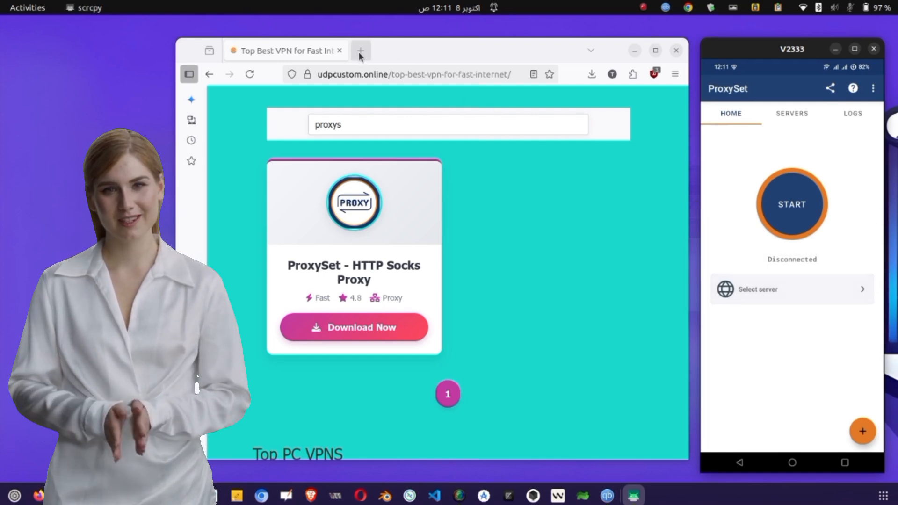
{"action": "left_click", "coordinate": [360, 51]}
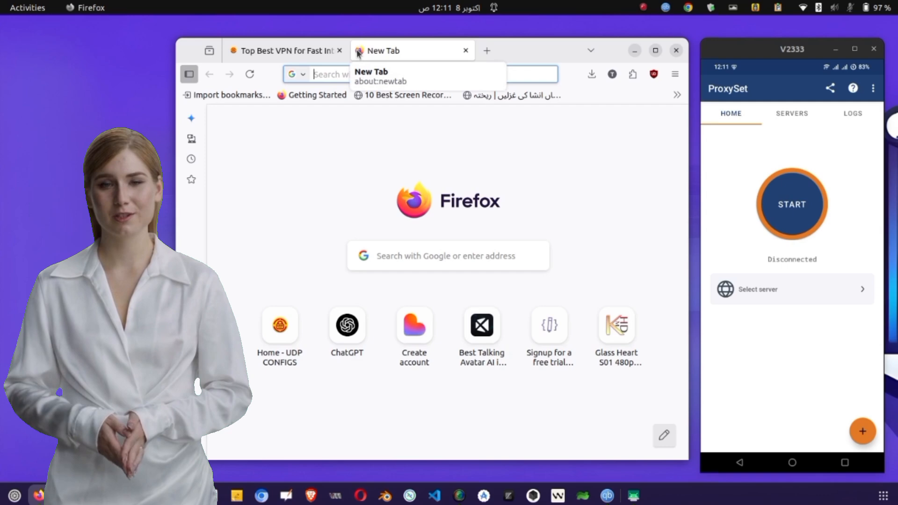
Google 'webshare proxy' and follow the webshare.io result to the Webshare site.
{"action": "type", "text": "webshare"}
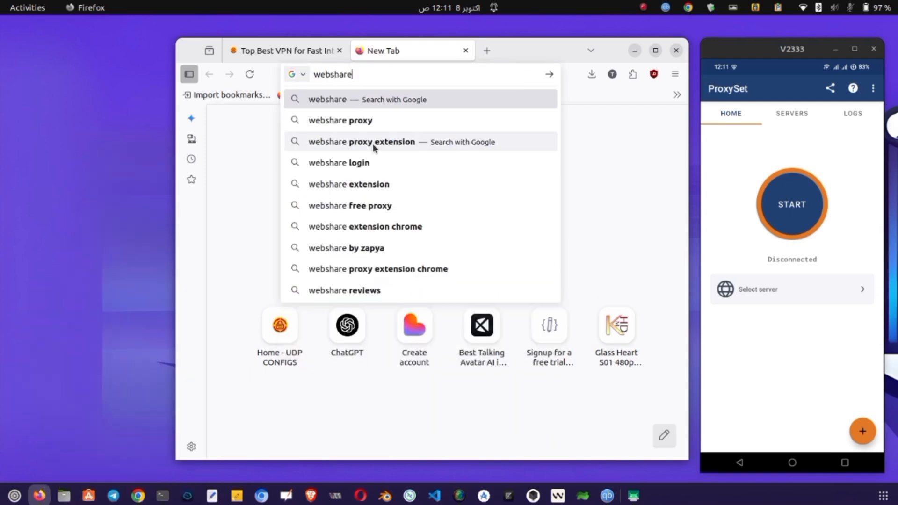
{"action": "left_click", "coordinate": [340, 120]}
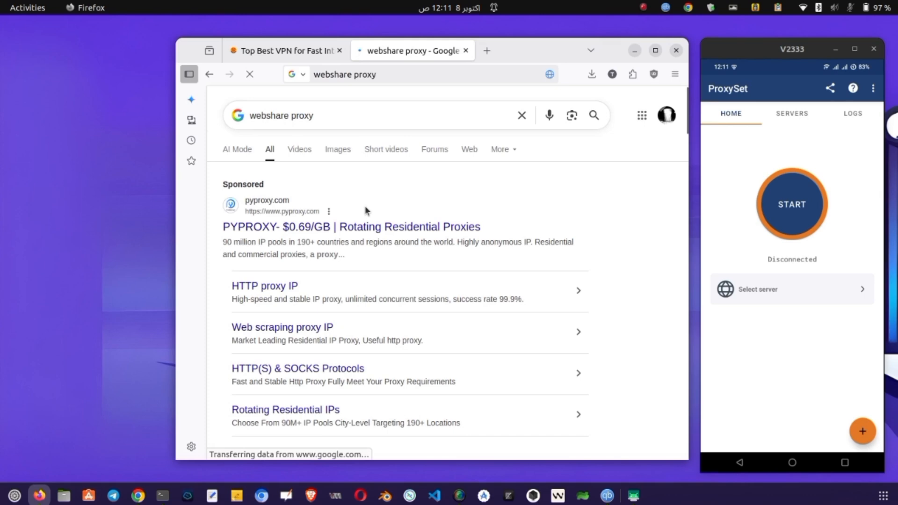
{"action": "scroll", "scroll_direction": "down", "scroll_amount": 3}
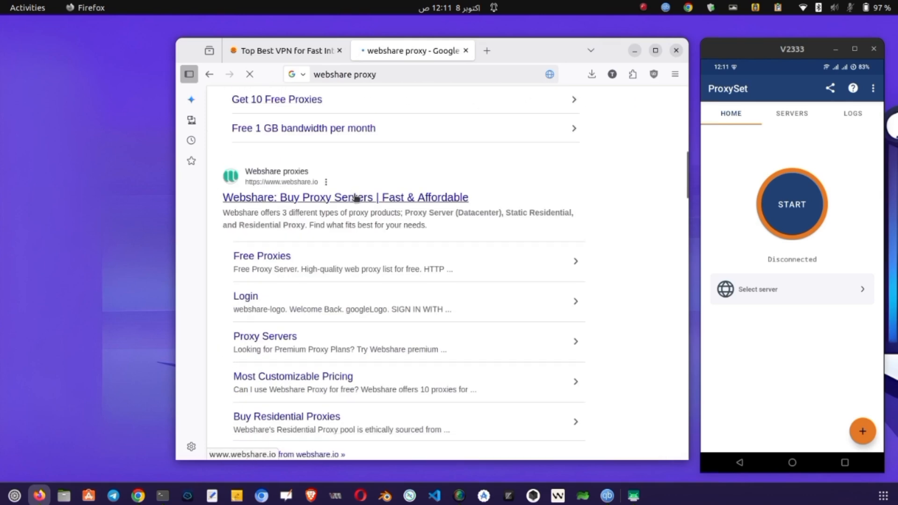
{"action": "left_click", "coordinate": [346, 198]}
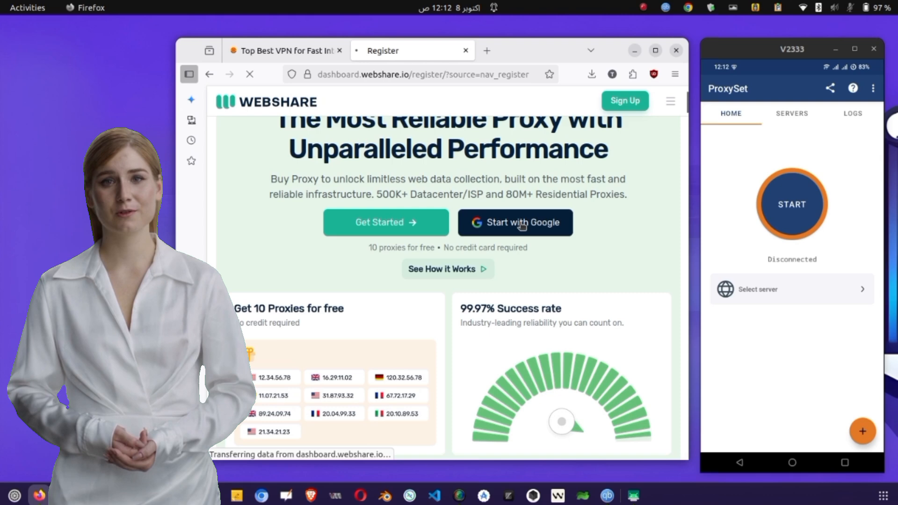
Sign up with Google, close the Error 404 tab, and land on the Webshare dashboard with the Free plan.
{"action": "scroll", "scroll_direction": "down", "scroll_amount": 3}
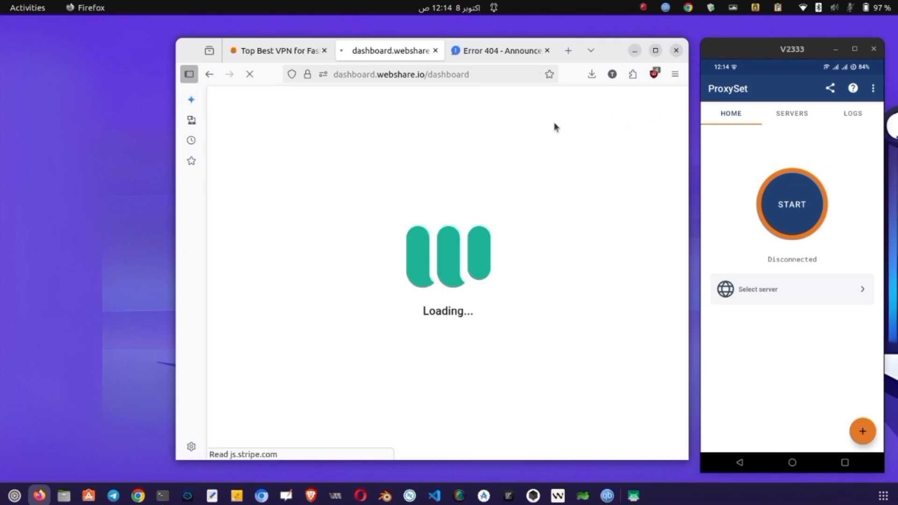
{"action": "left_click", "coordinate": [548, 50]}
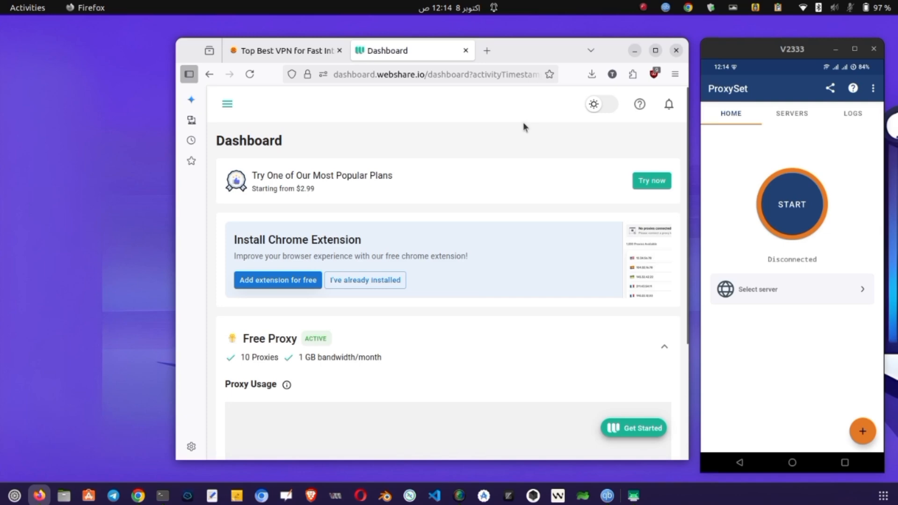
{"action": "mouse_move", "coordinate": [411, 186]}
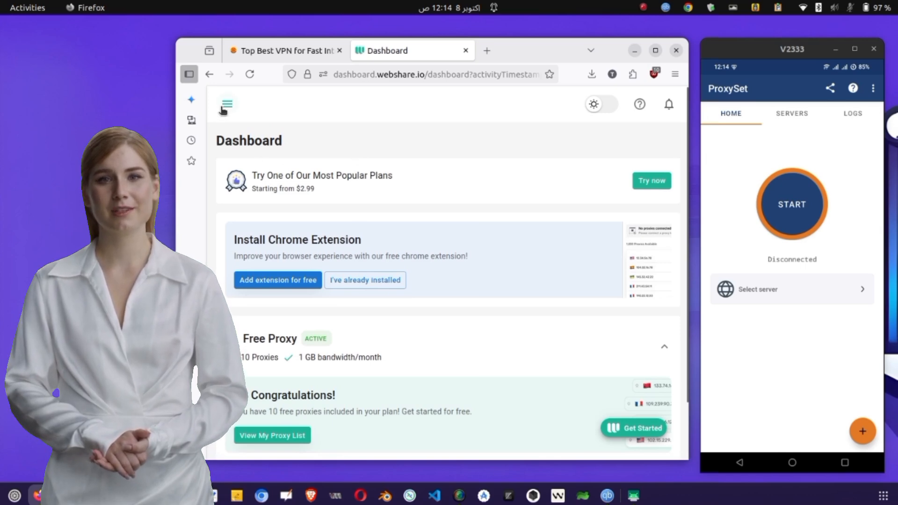
Navigate the Webshare dashboard to the Free section's list of my 10 proxies.
{"action": "left_click", "coordinate": [228, 102]}
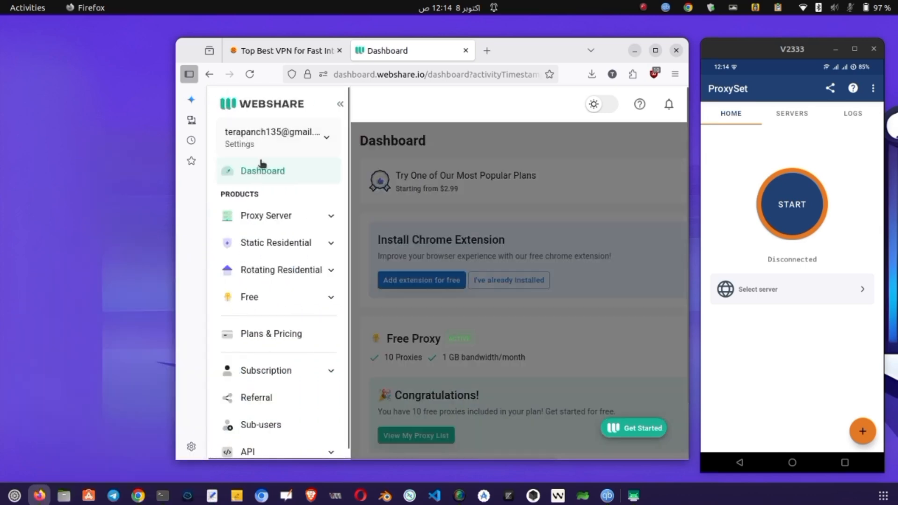
{"action": "mouse_move", "coordinate": [277, 347]}
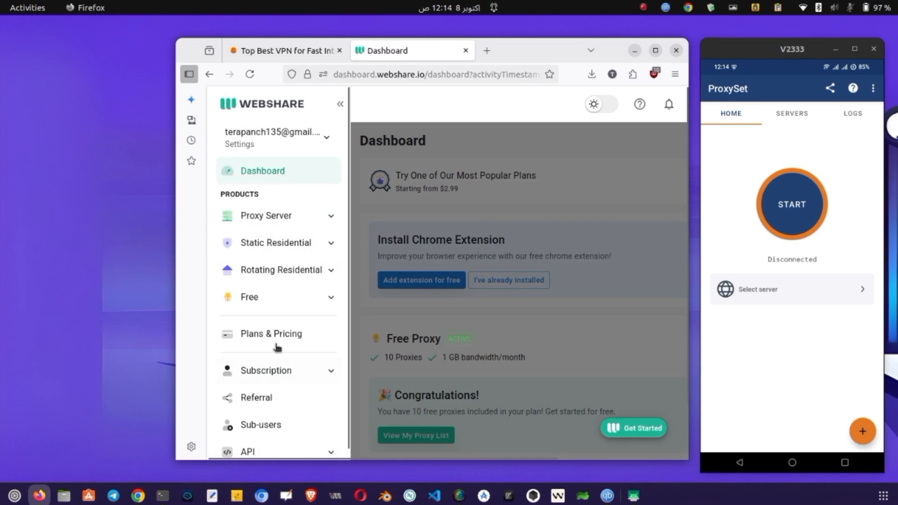
{"action": "left_click", "coordinate": [278, 215]}
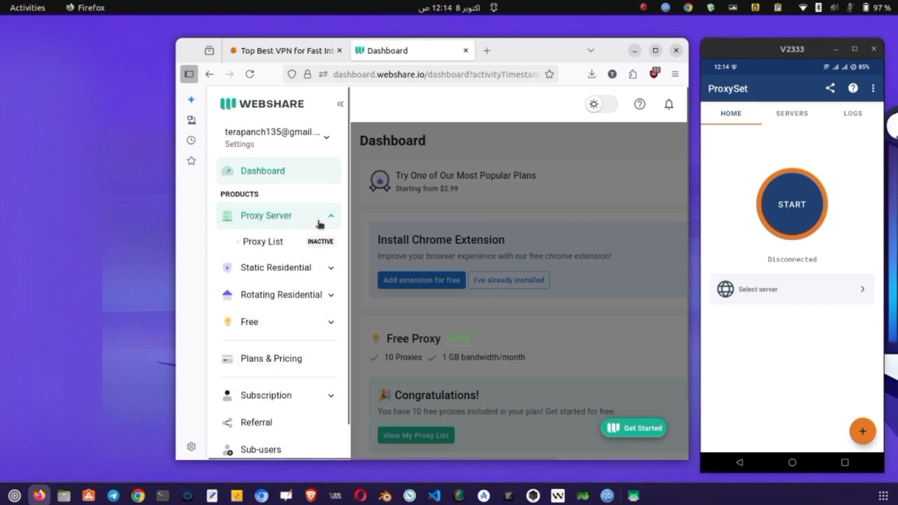
{"action": "left_click", "coordinate": [278, 215]}
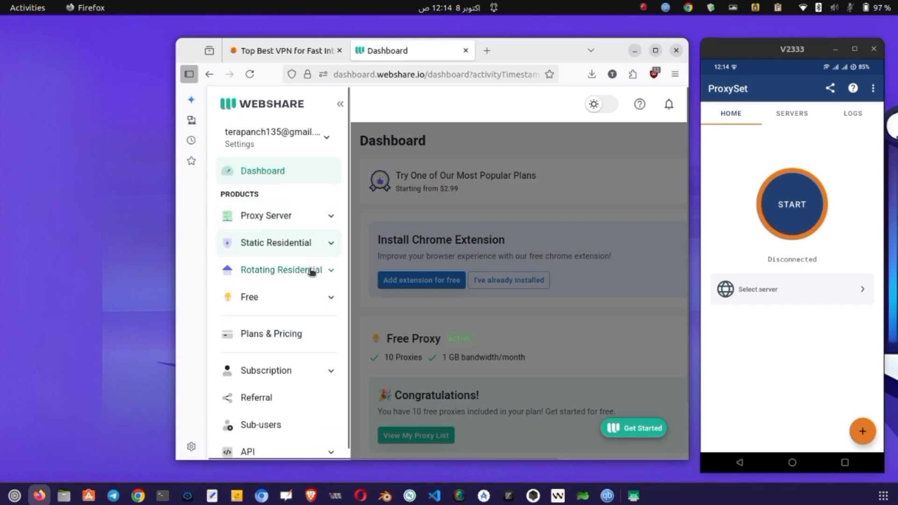
{"action": "left_click", "coordinate": [249, 297]}
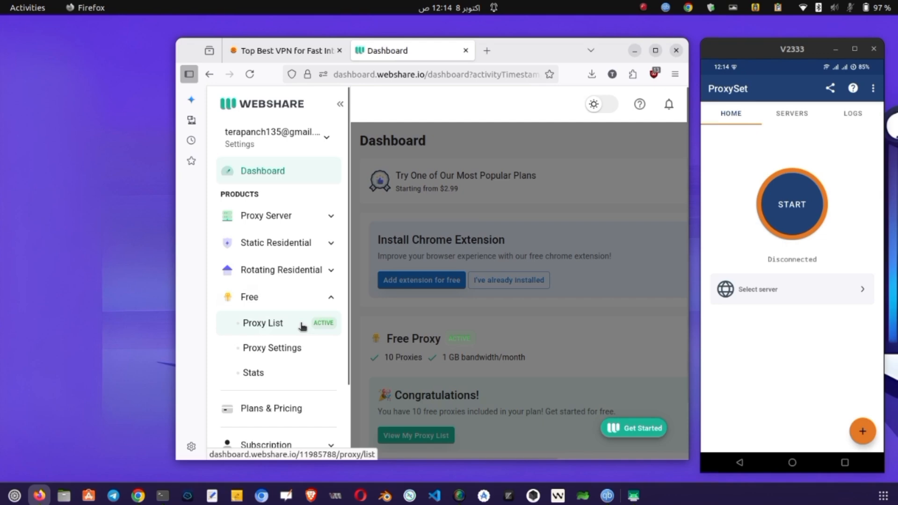
{"action": "left_click", "coordinate": [339, 104]}
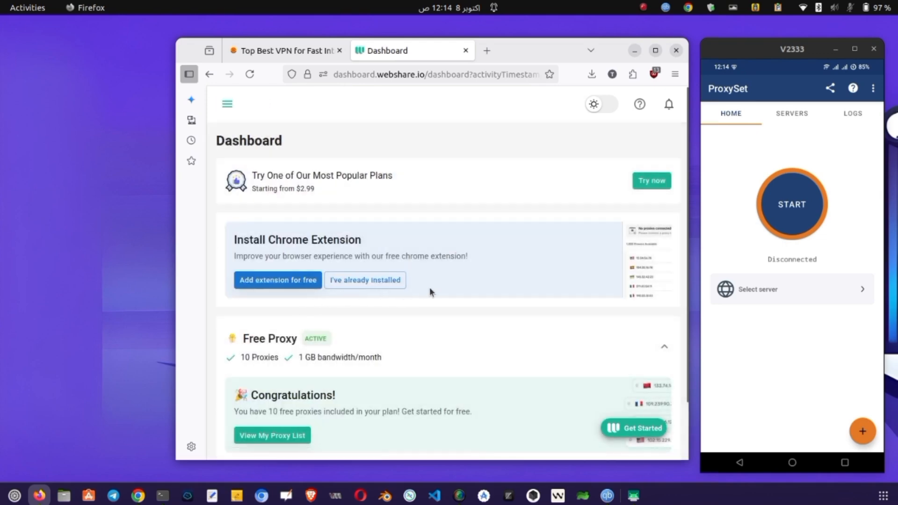
{"action": "left_click", "coordinate": [271, 434]}
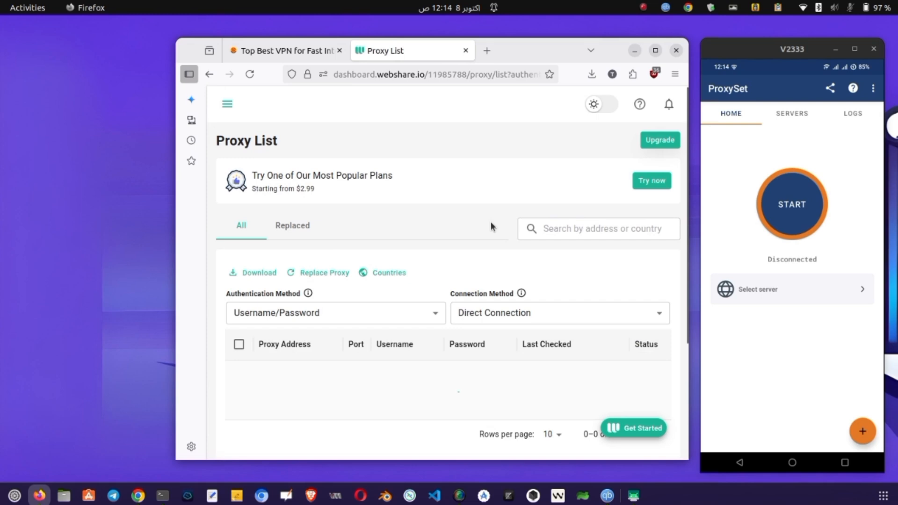
{"action": "scroll", "scroll_direction": "down", "scroll_amount": 3}
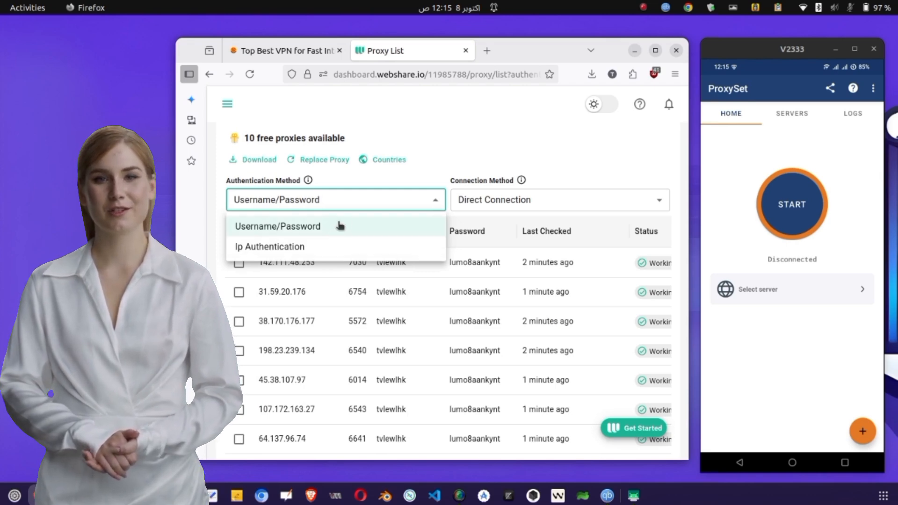
Keep Username/Password authentication and choose Direct Connection as the connection method.
{"action": "left_click", "coordinate": [278, 225]}
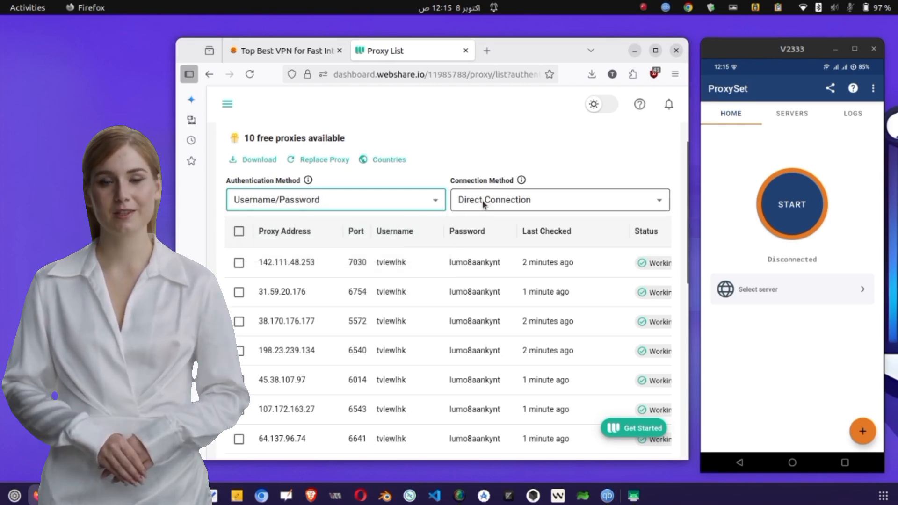
{"action": "left_click", "coordinate": [559, 199]}
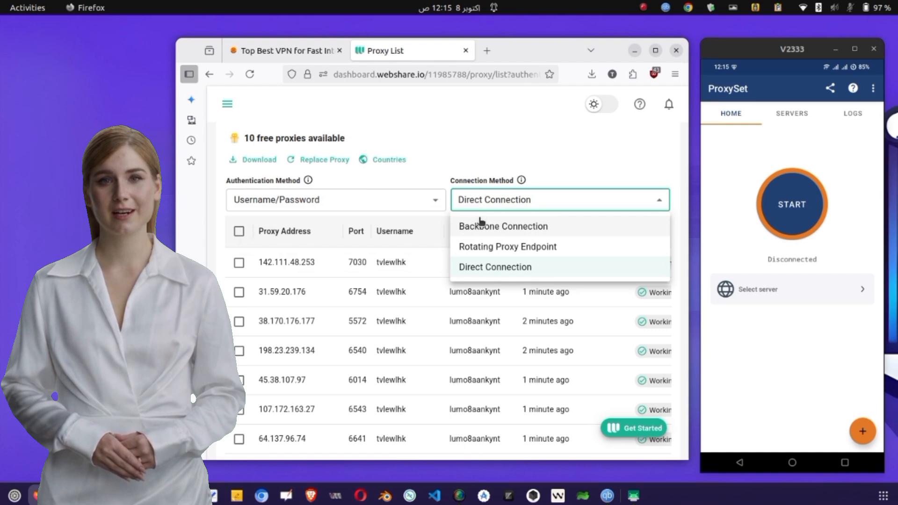
{"action": "left_click", "coordinate": [495, 268]}
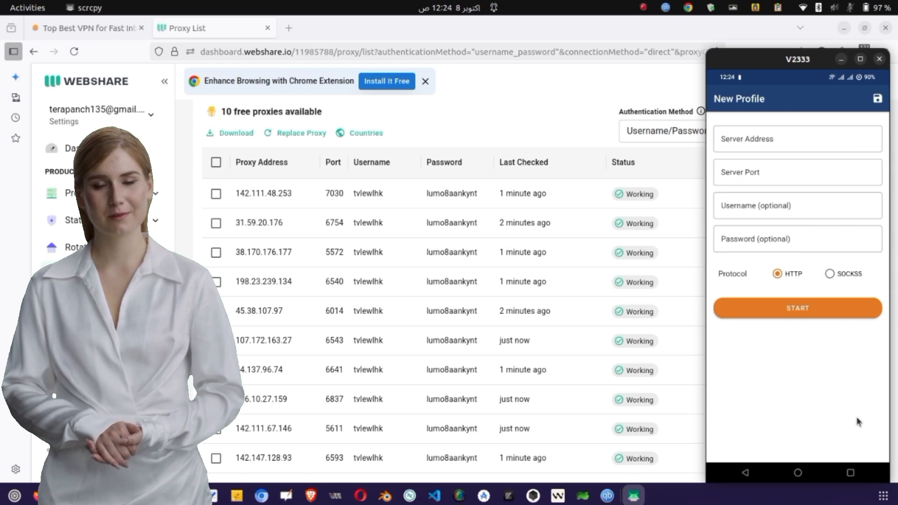
{"action": "left_click", "coordinate": [267, 252]}
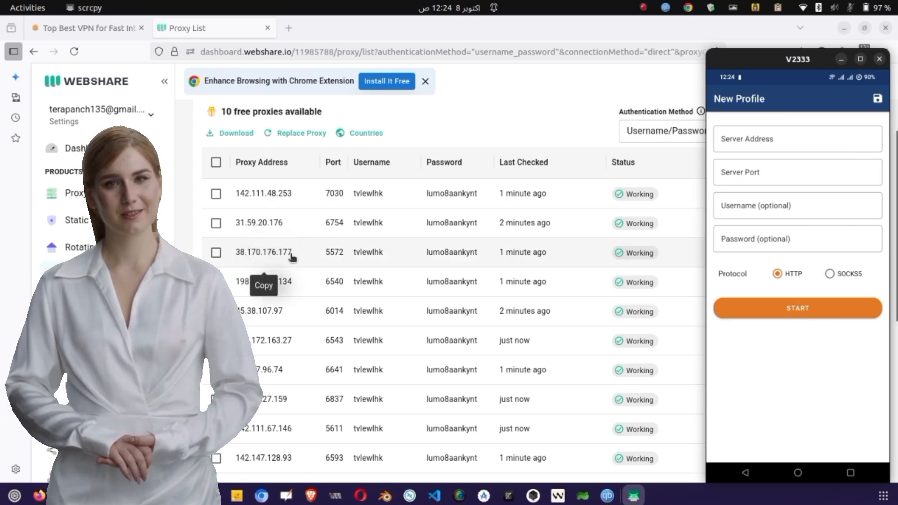
{"action": "left_click", "coordinate": [273, 253]}
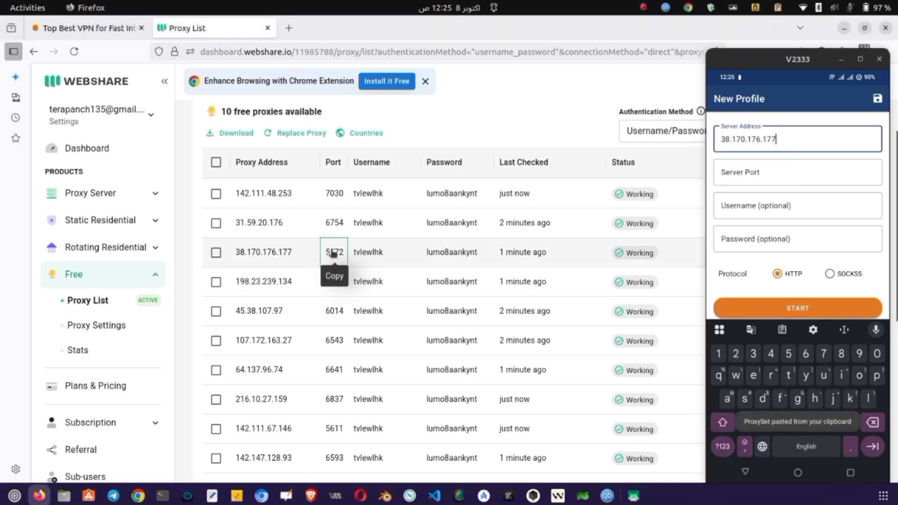
{"action": "left_click", "coordinate": [333, 253]}
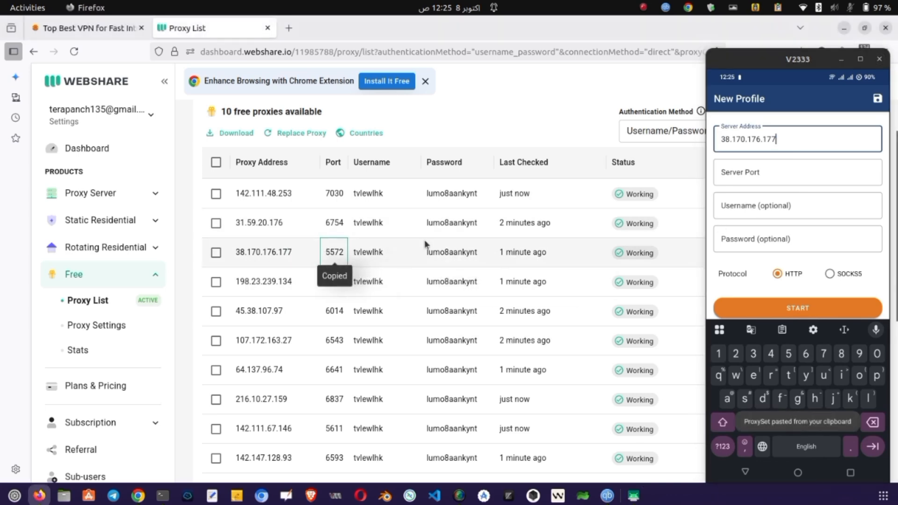
{"action": "left_click", "coordinate": [796, 172]}
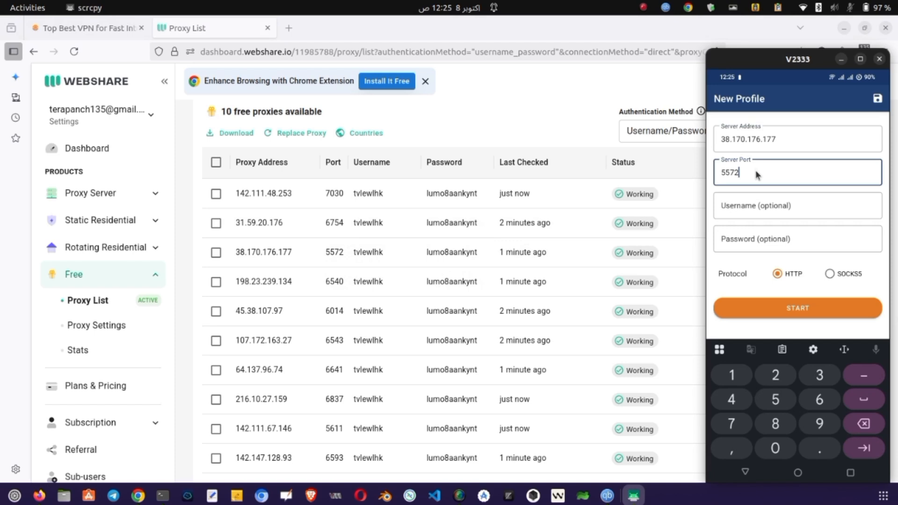
{"action": "left_click", "coordinate": [368, 253]}
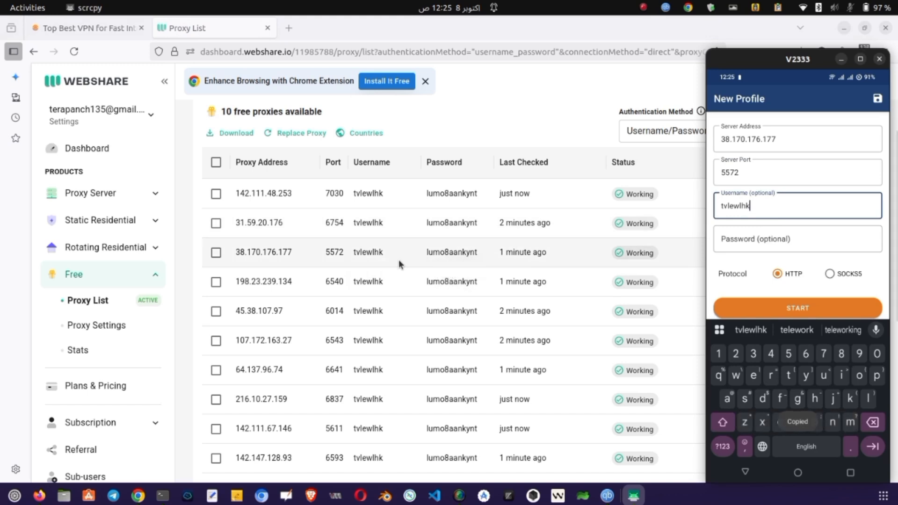
{"action": "left_click", "coordinate": [456, 252]}
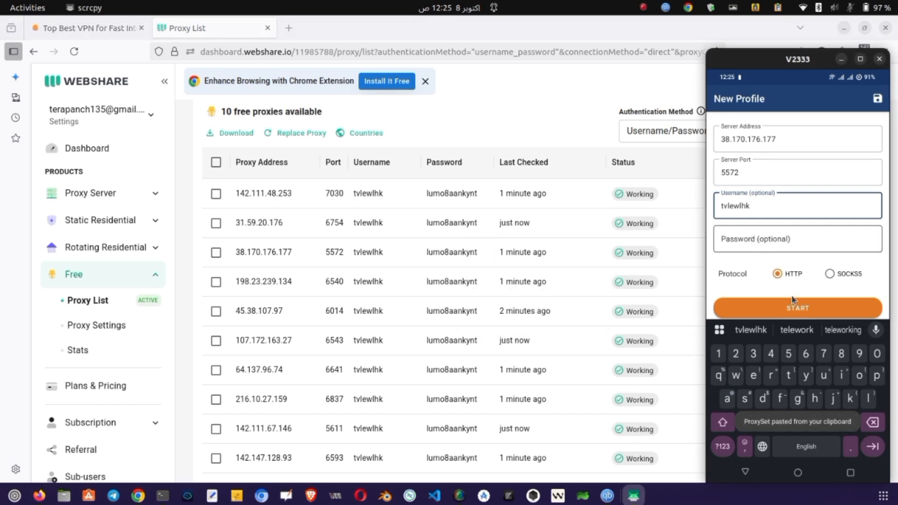
{"action": "left_click", "coordinate": [797, 308]}
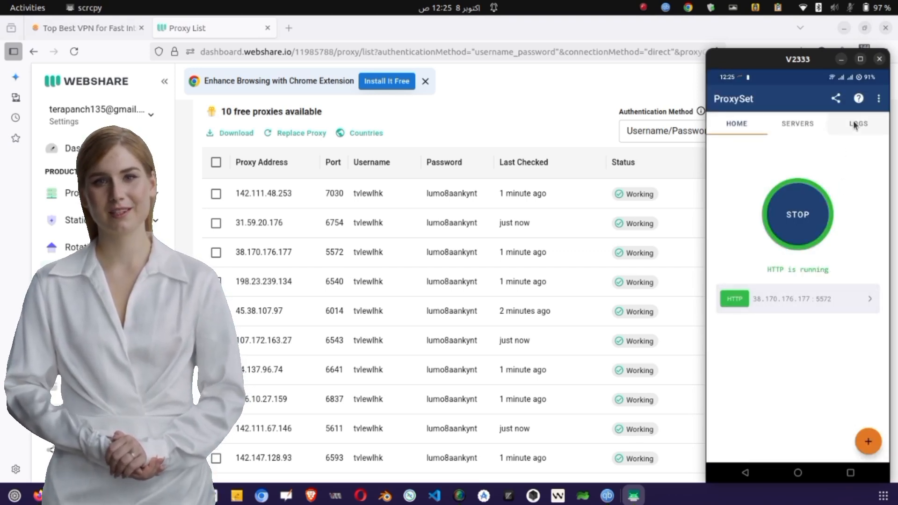
View ProxySet's connection logs for the running proxy, then return toward the browser check.
{"action": "left_click", "coordinate": [857, 123]}
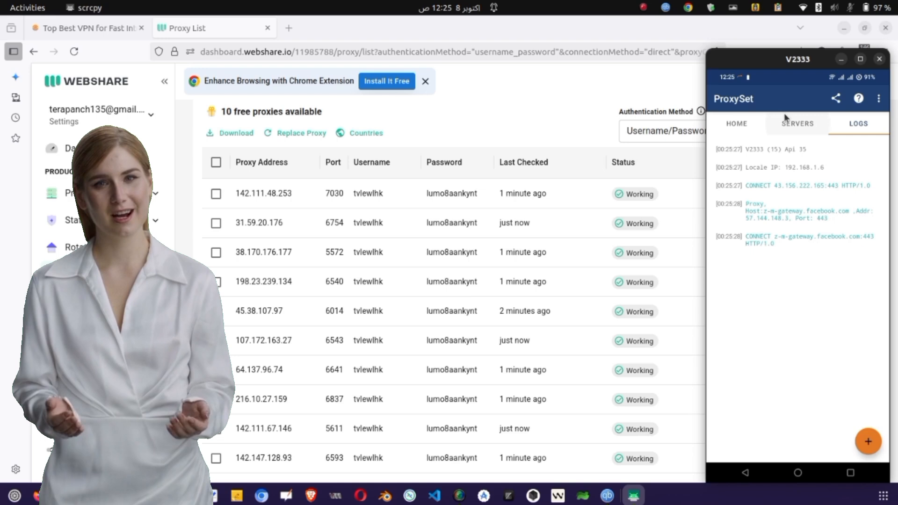
{"action": "left_click", "coordinate": [736, 123]}
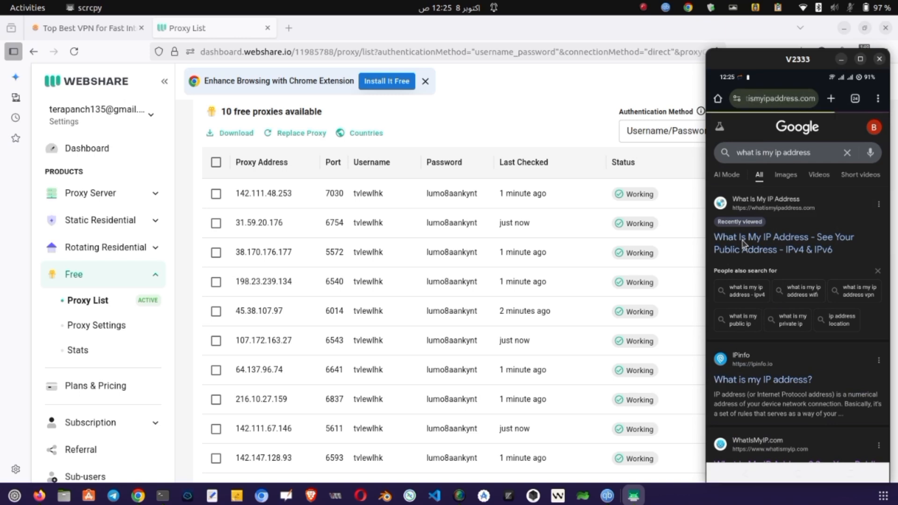
{"action": "left_click", "coordinate": [782, 243]}
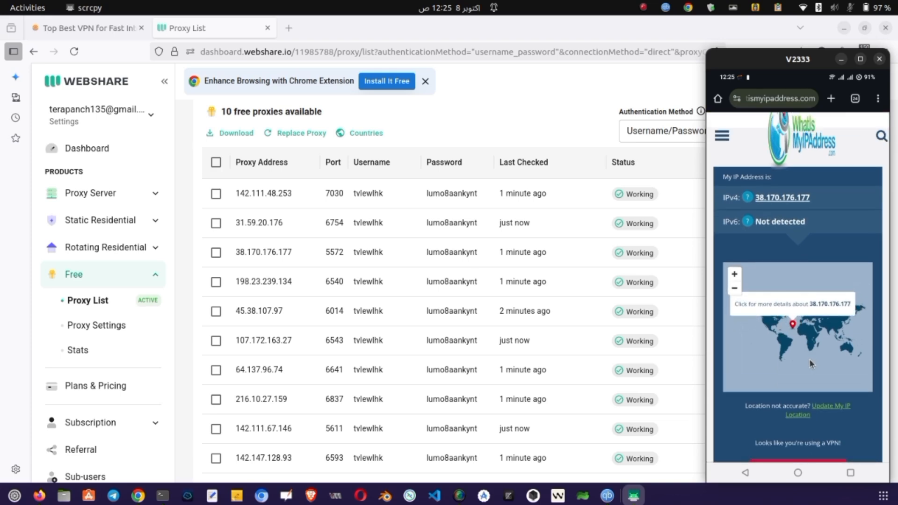
{"action": "mouse_move", "coordinate": [768, 242]}
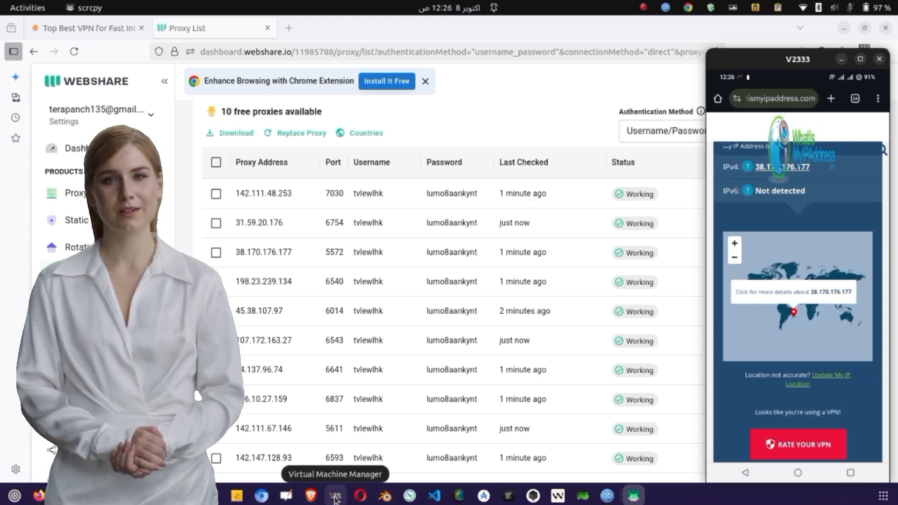
Launch Virtual Machine Manager, start the win8.1 VM and show its desktop full screen.
{"action": "left_click", "coordinate": [333, 495]}
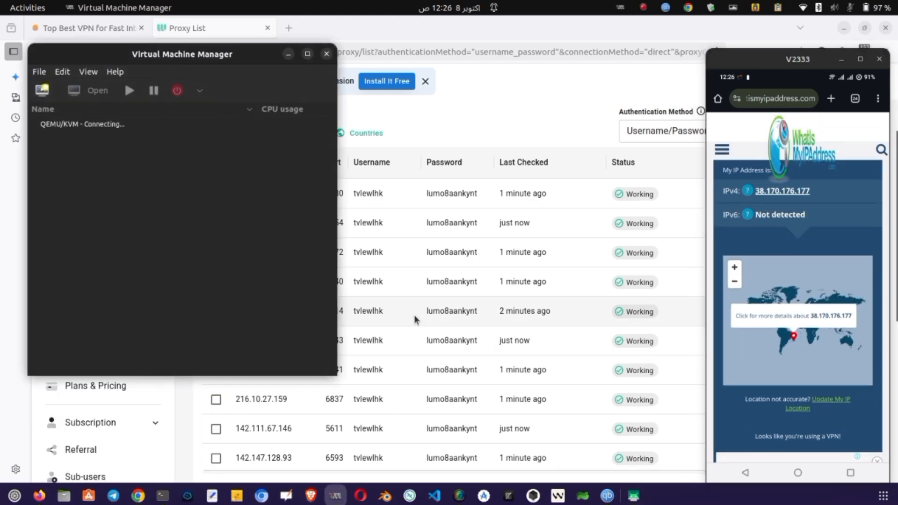
{"action": "double_click", "coordinate": [83, 124]}
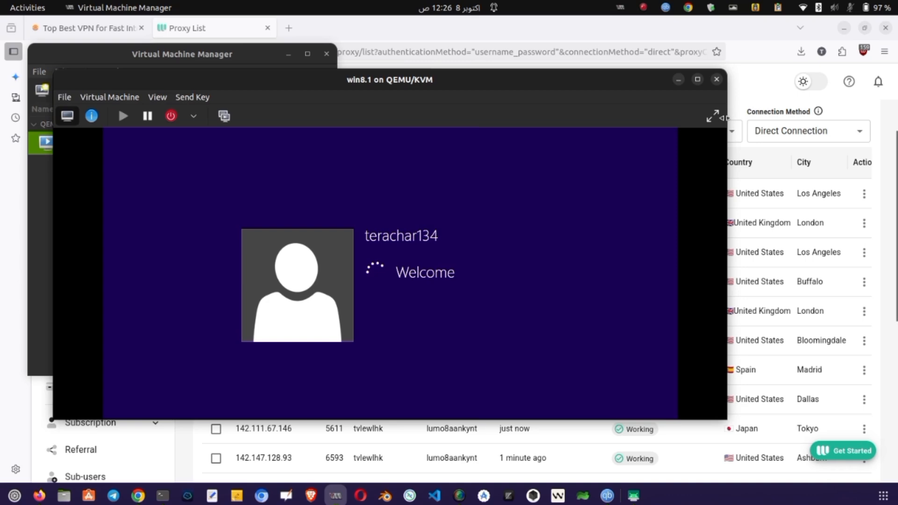
{"action": "mouse_move", "coordinate": [711, 117]}
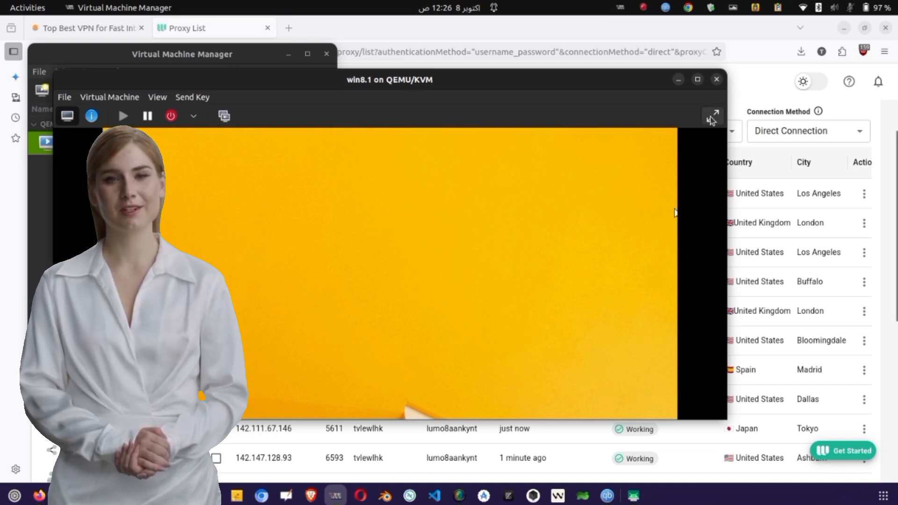
{"action": "left_click", "coordinate": [712, 115]}
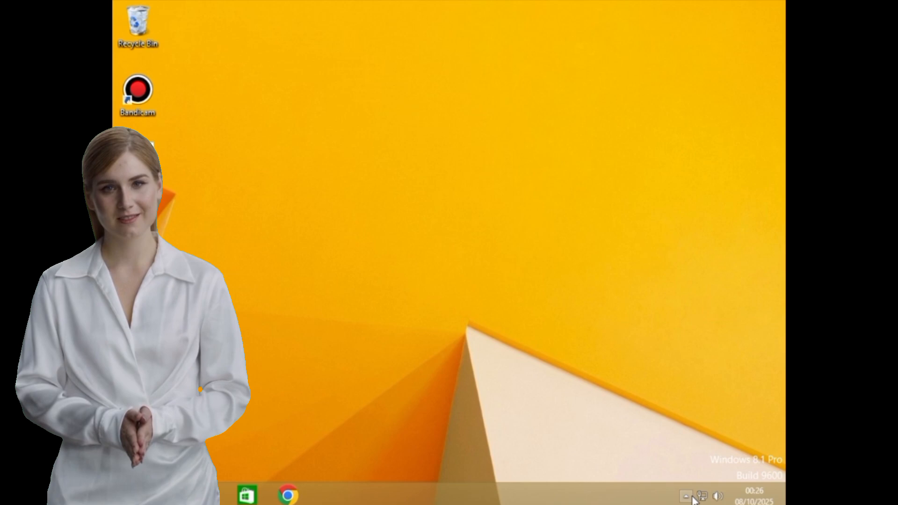
From the Windows 8.1 Networks charm, reach the Network Connections page in PC settings.
{"action": "left_click", "coordinate": [687, 496]}
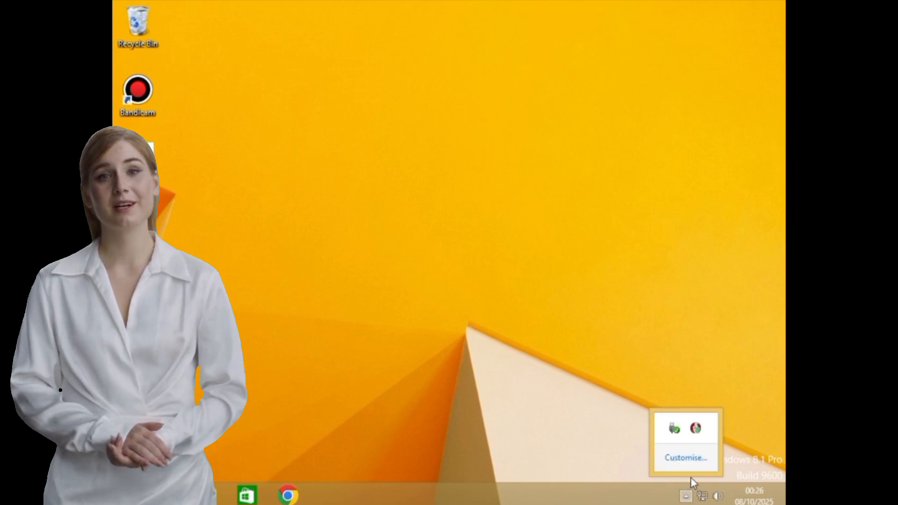
{"action": "left_click", "coordinate": [685, 494]}
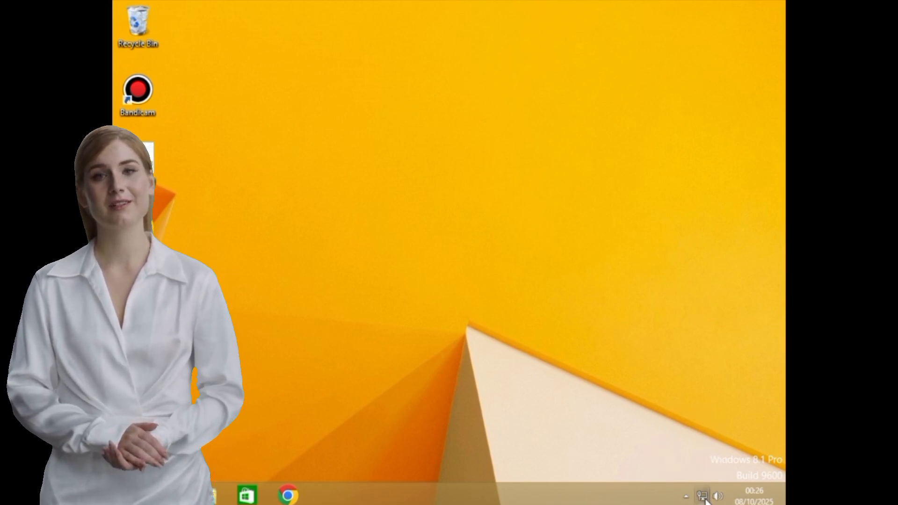
{"action": "left_click", "coordinate": [701, 494]}
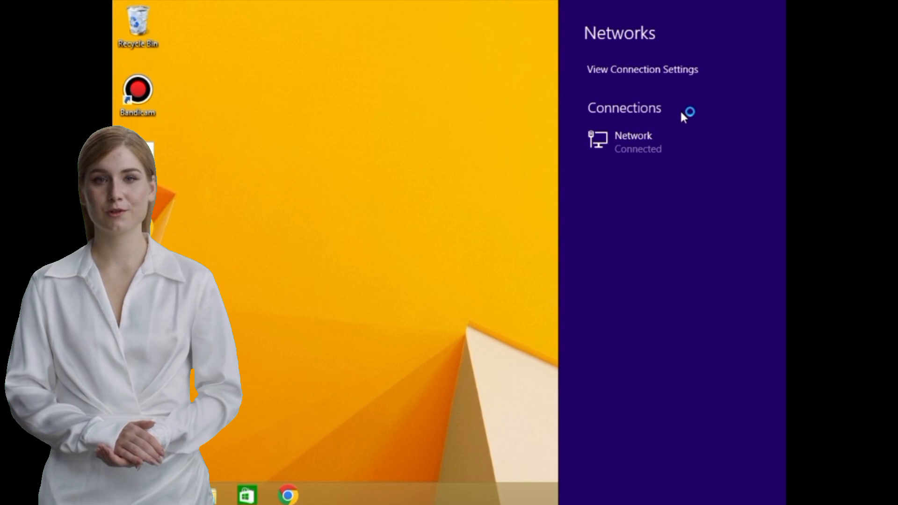
{"action": "mouse_move", "coordinate": [685, 133]}
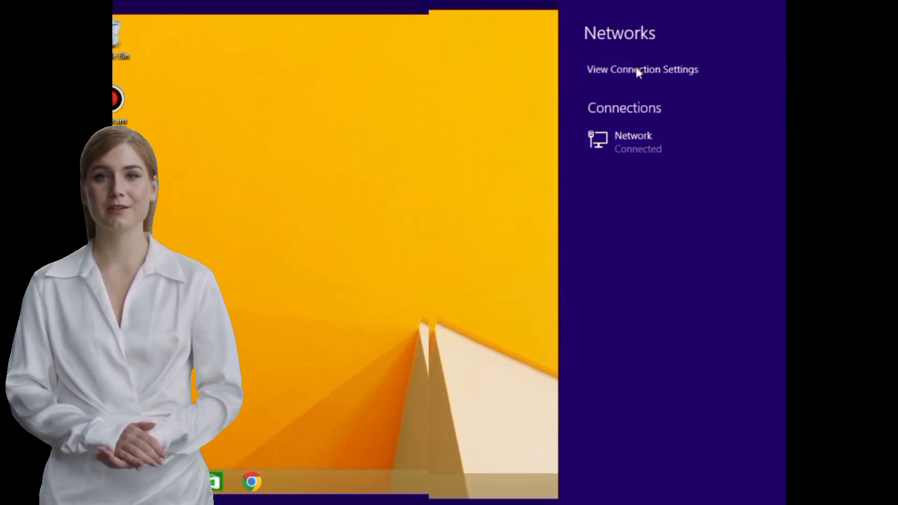
{"action": "left_click", "coordinate": [642, 70]}
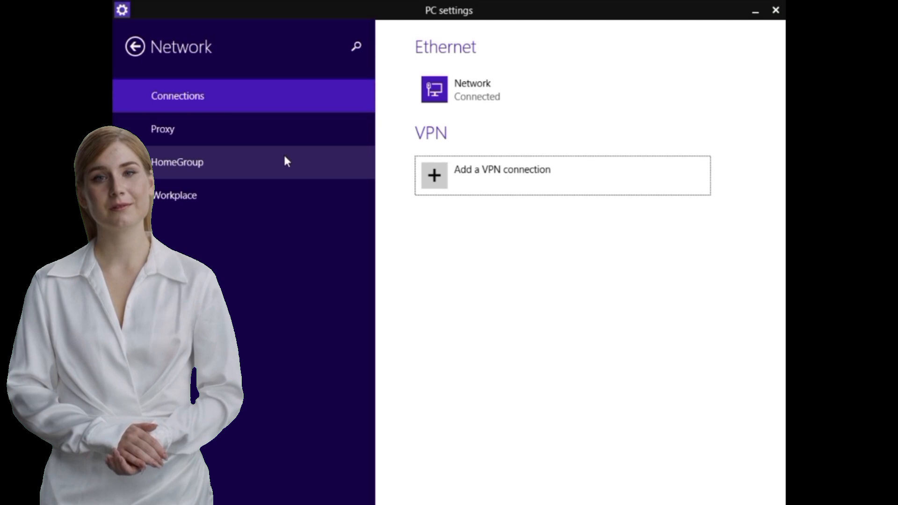
Show the Proxy page with Manual proxy setup and its Use a proxy server toggle.
{"action": "left_click", "coordinate": [163, 129]}
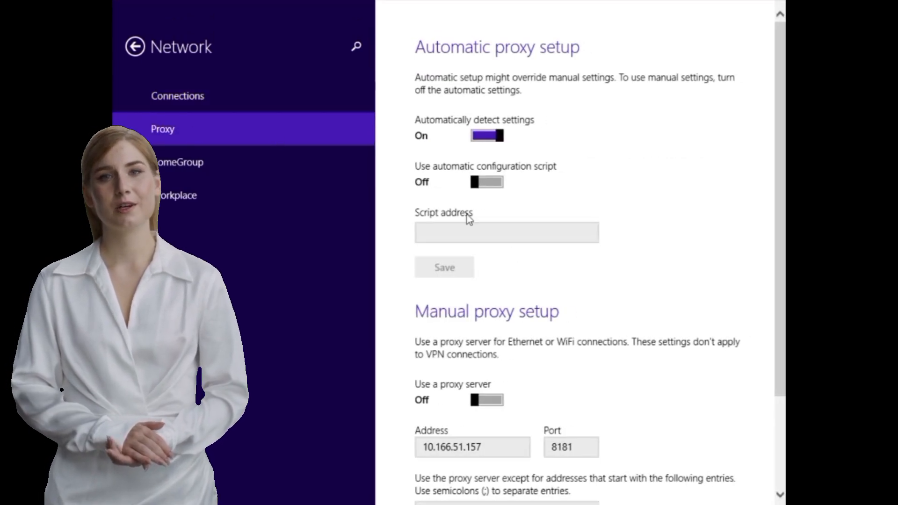
{"action": "scroll", "scroll_direction": "down", "scroll_amount": 3}
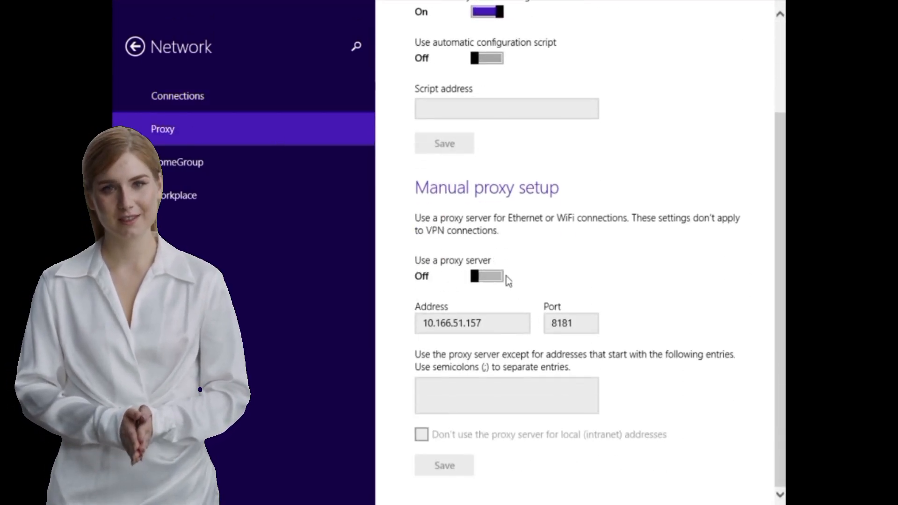
{"action": "left_click", "coordinate": [487, 276]}
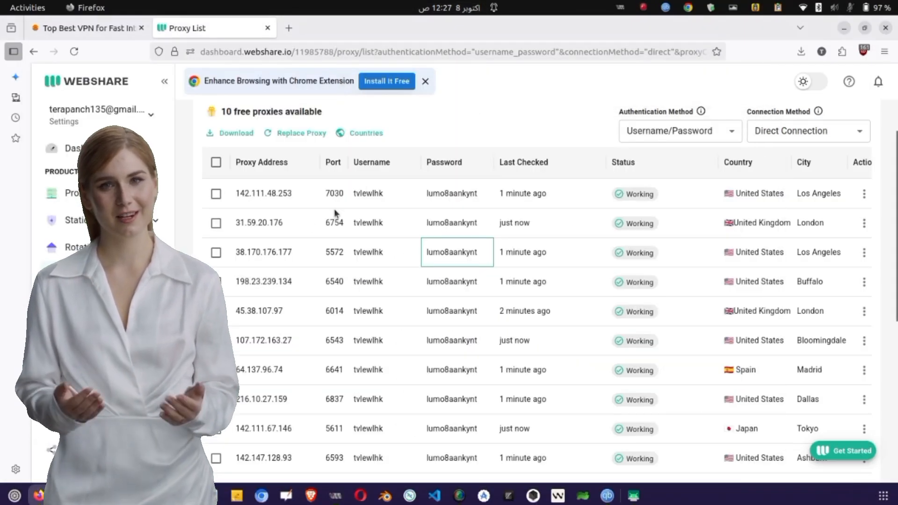
Copy the proxy address 38.170.176.177 from Webshare's free proxy list.
{"action": "left_click", "coordinate": [262, 253]}
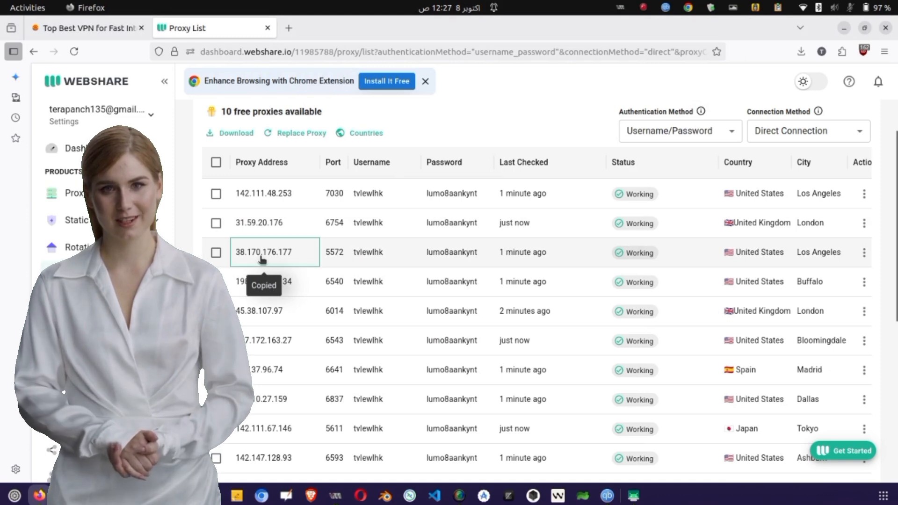